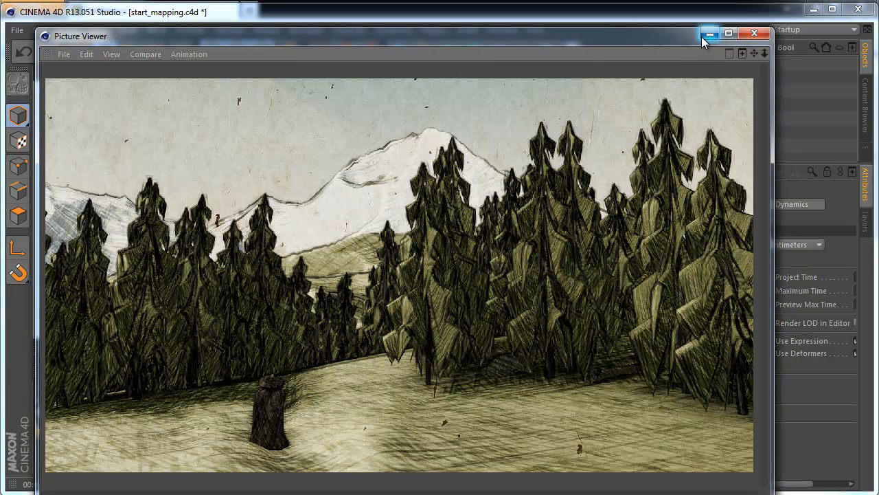
pyautogui.moveTo(712, 33)
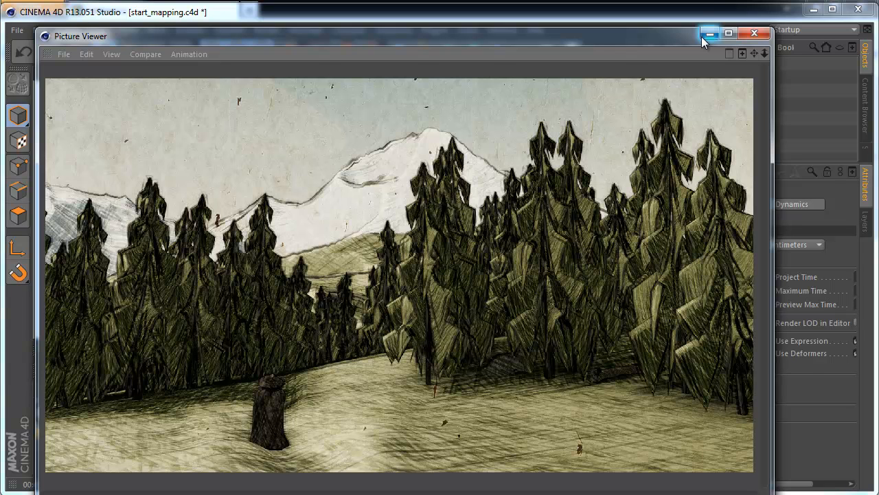
pyautogui.moveTo(445, 487)
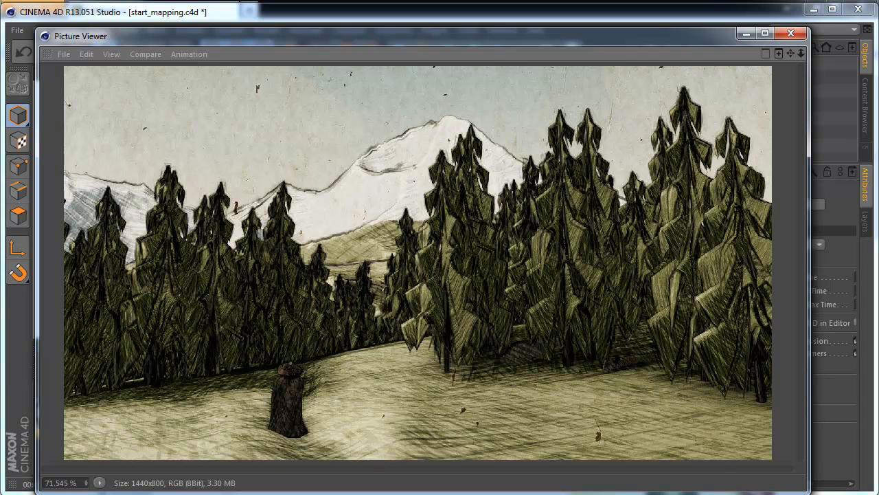
pyautogui.moveTo(465, 459)
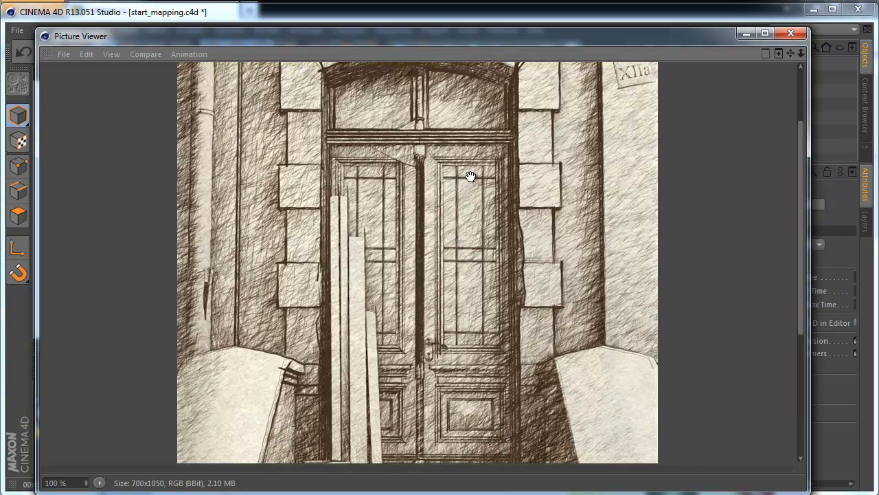
pyautogui.moveTo(538, 278)
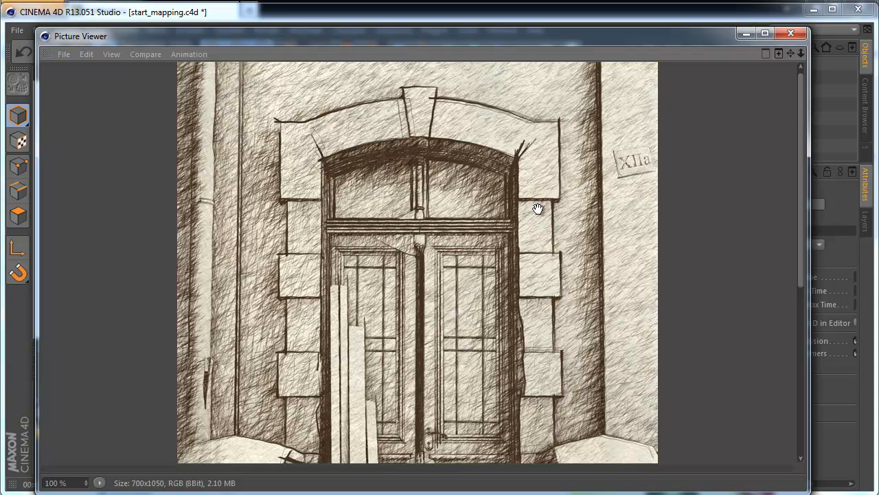
pyautogui.moveTo(539, 218)
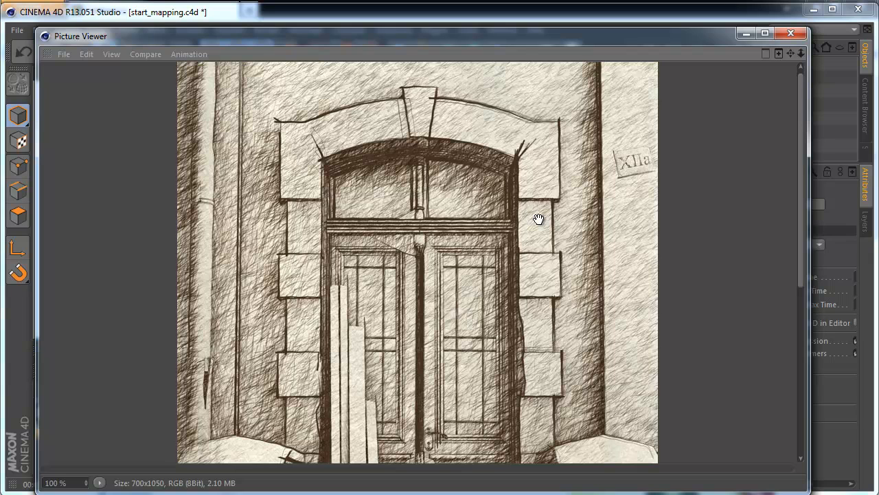
pyautogui.moveTo(539, 218)
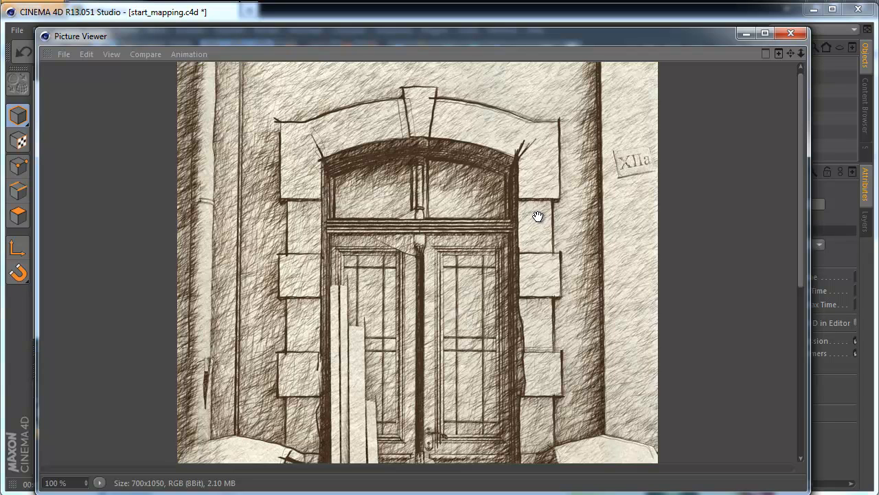
# - Close the Picture Viewer of rendered examples to return to the grey primitives scene
pyautogui.click(792, 33)
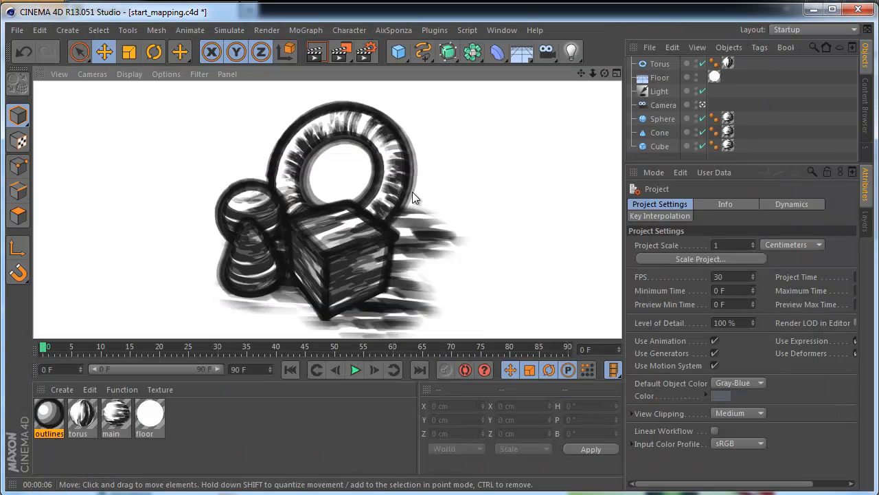
pyautogui.moveTo(385, 223)
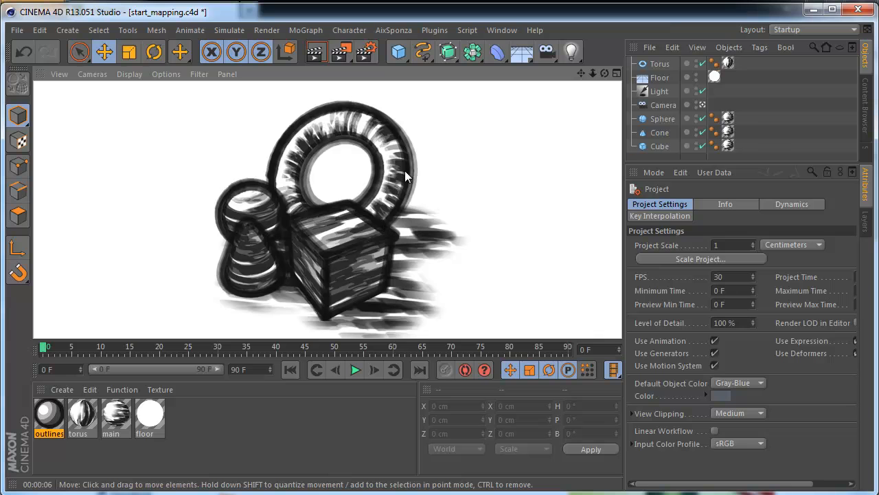
pyautogui.moveTo(432, 179)
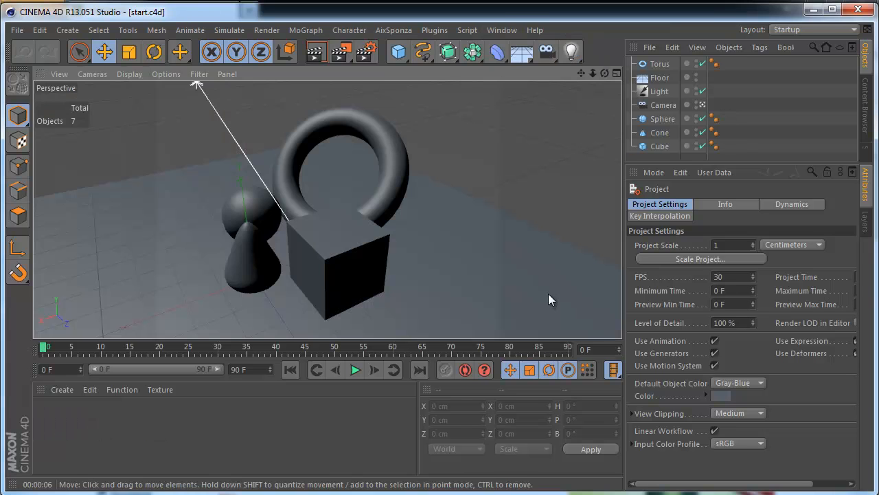
pyautogui.moveTo(516, 230)
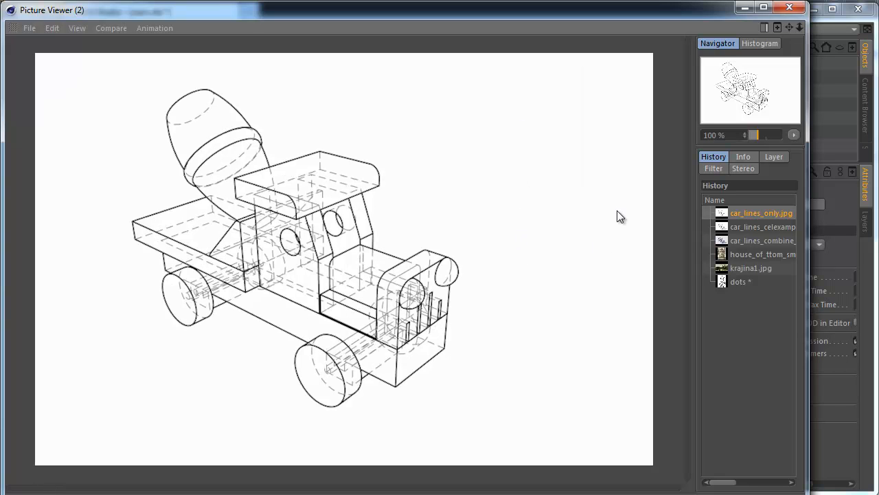
pyautogui.moveTo(219, 343)
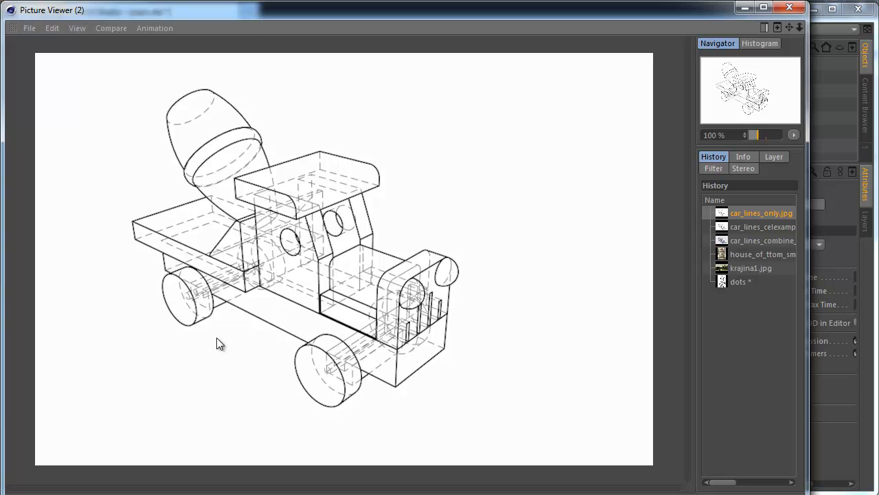
pyautogui.moveTo(487, 380)
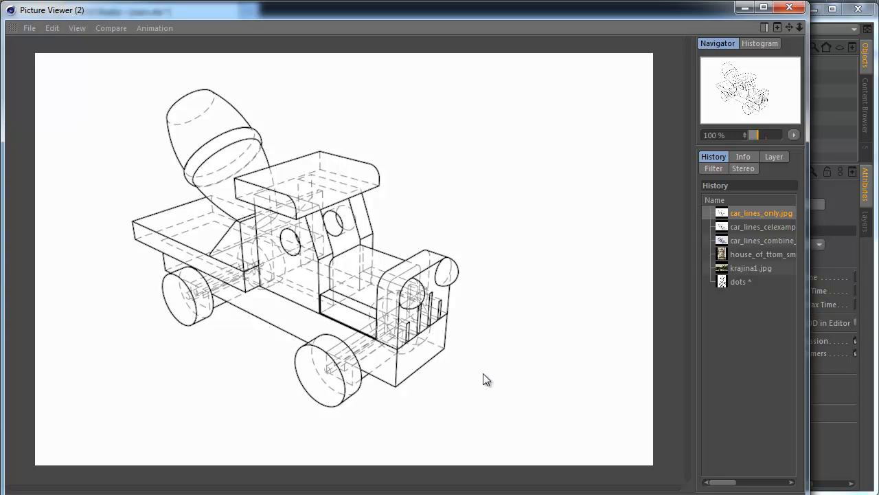
pyautogui.moveTo(162, 138)
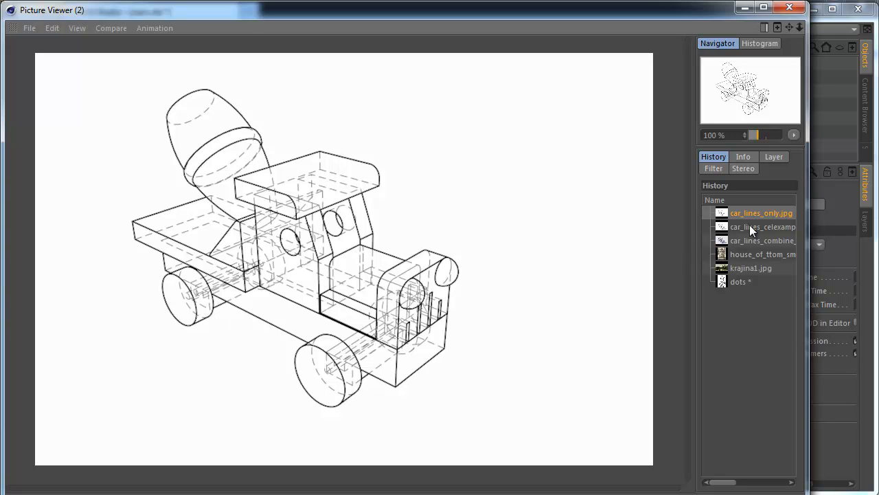
# - Show the cel-shaded truck render, then the blue cross-hatched sketch version
pyautogui.click(762, 227)
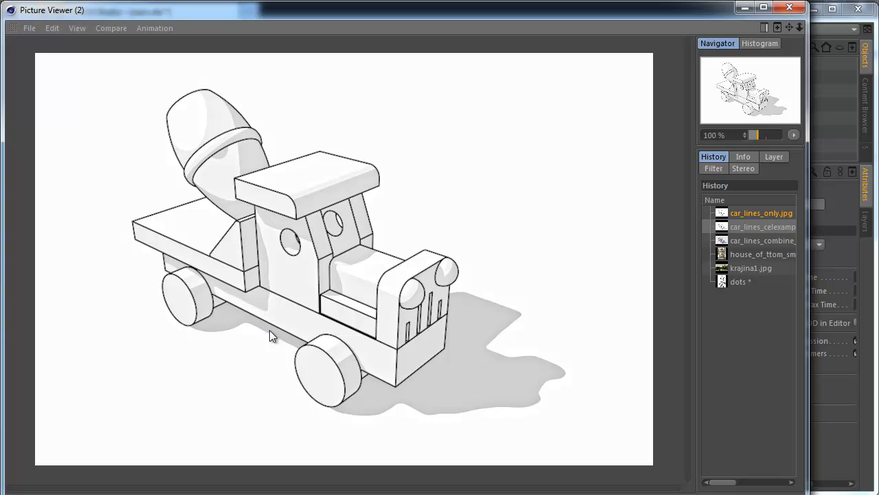
pyautogui.moveTo(324, 214)
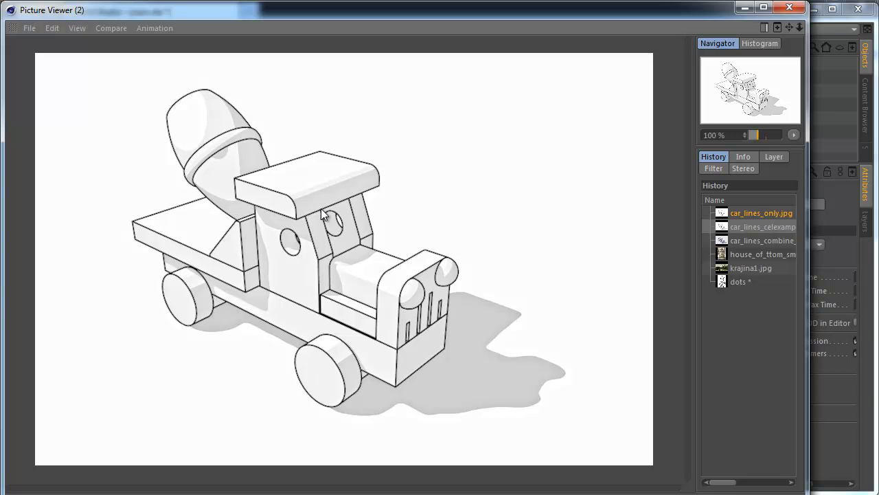
pyautogui.moveTo(519, 379)
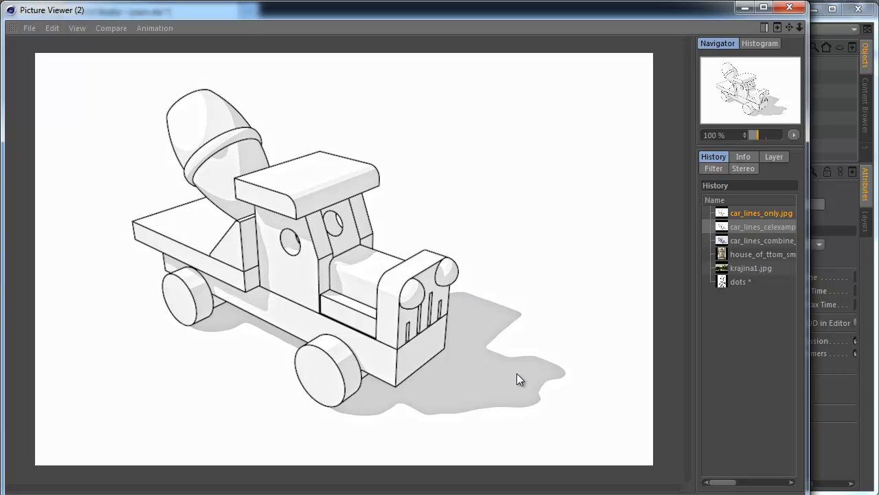
pyautogui.click(761, 241)
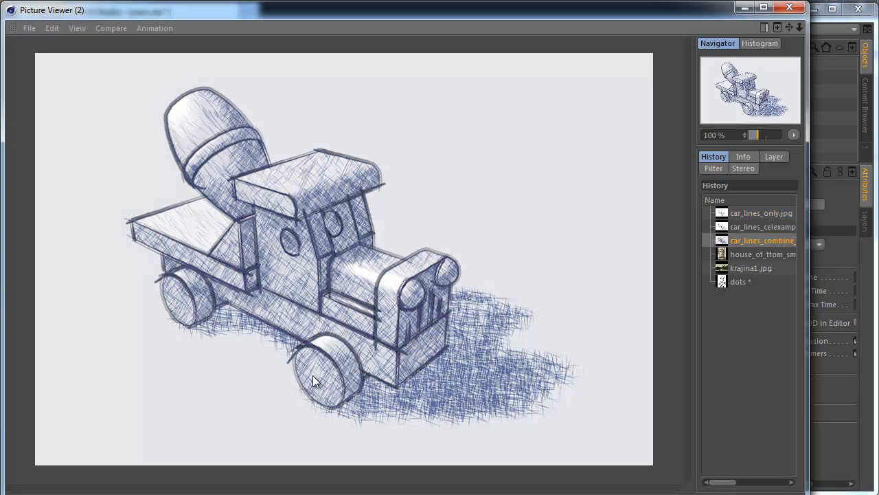
pyautogui.moveTo(314, 384)
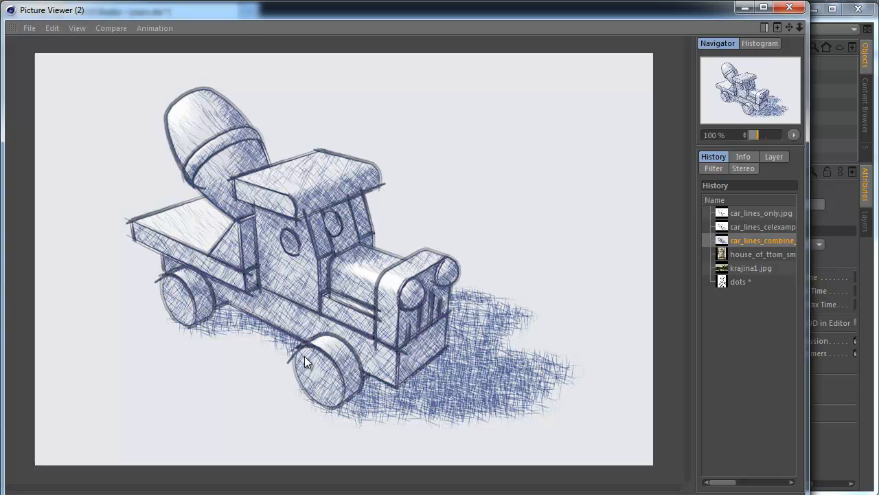
pyautogui.moveTo(254, 248)
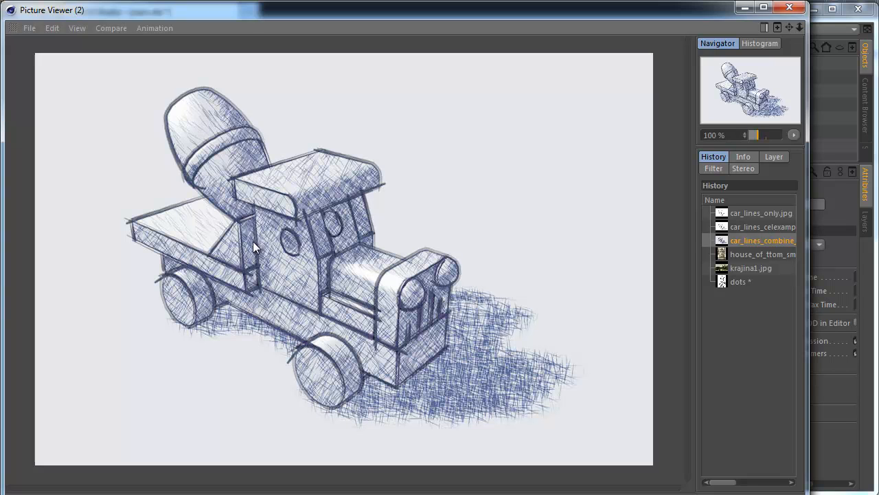
pyautogui.moveTo(305, 365)
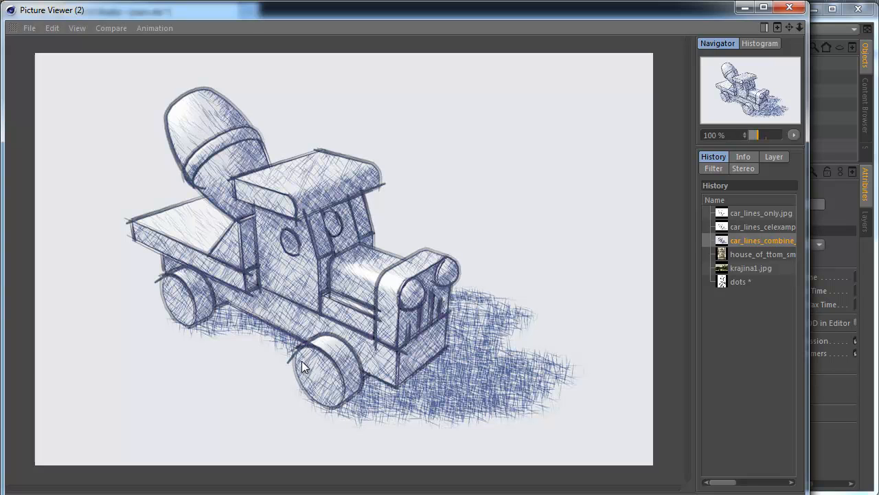
# - Show the sketched forest landscape (krajina.jpg), then the line-engraved portrait render
pyautogui.click(750, 268)
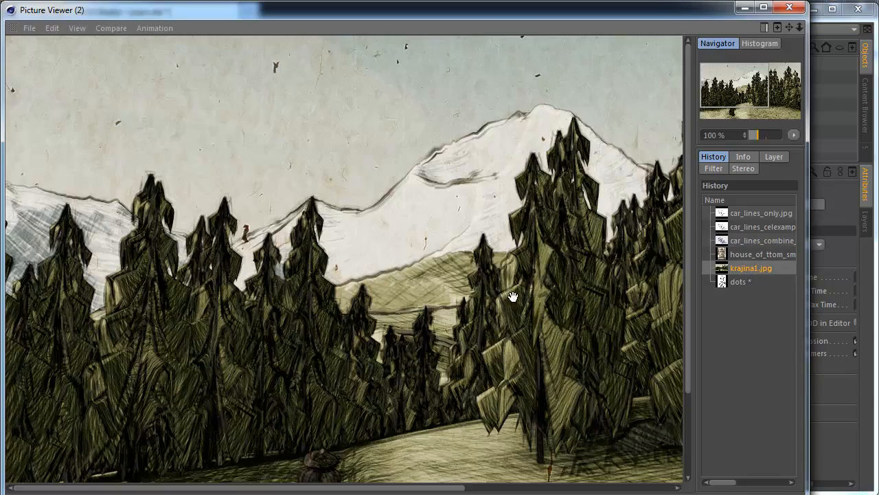
pyautogui.scroll(-3)
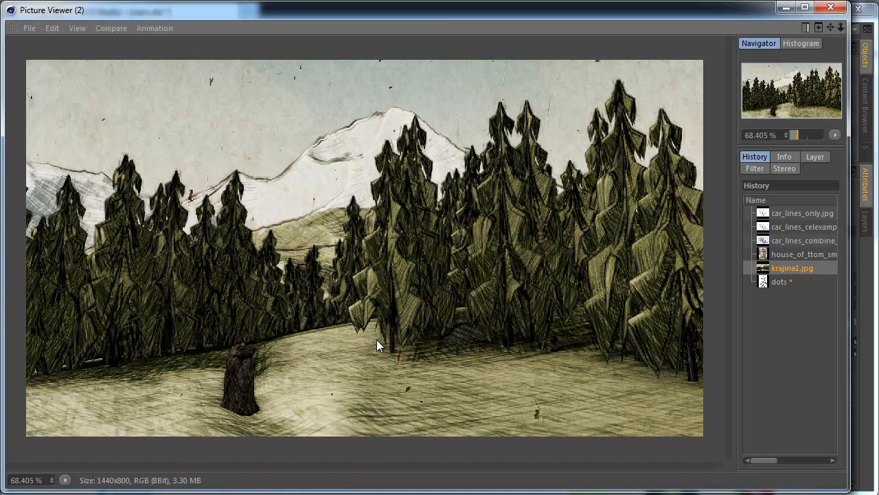
pyautogui.moveTo(371, 364)
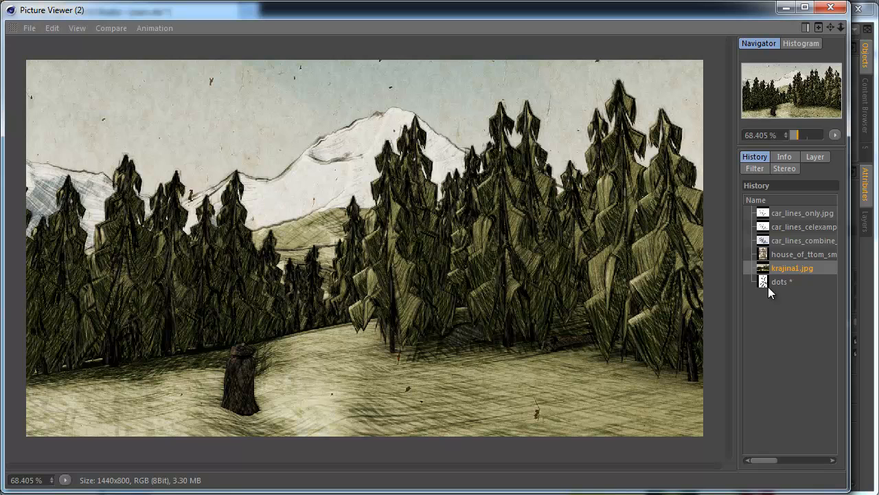
pyautogui.click(782, 280)
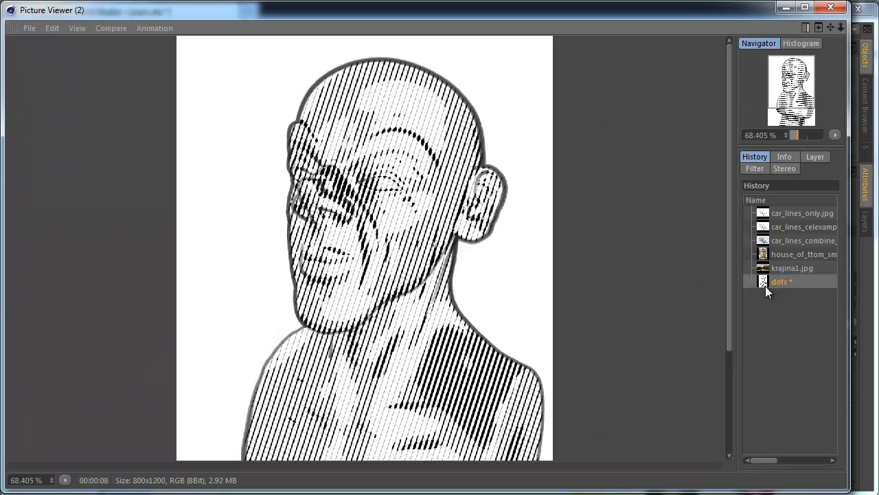
pyautogui.moveTo(763, 300)
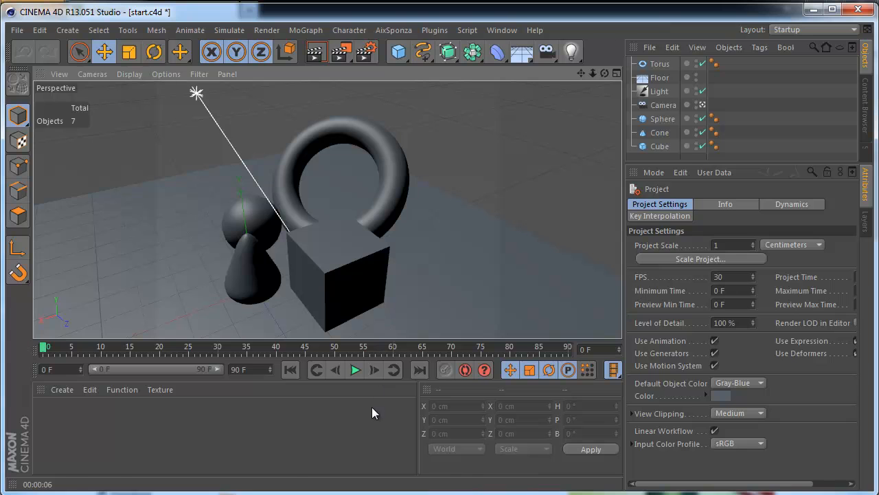
pyautogui.moveTo(382, 338)
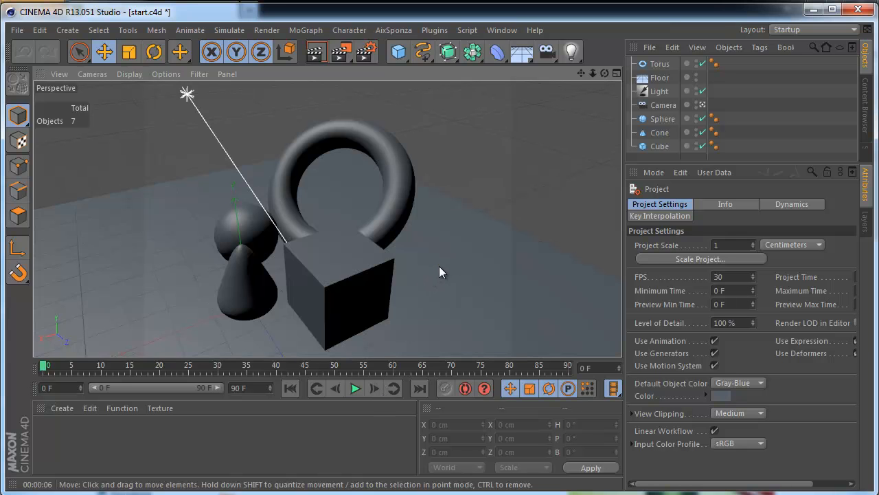
# - Drag the viewport divider to reveal the empty Material Manager below
pyautogui.moveTo(440, 272); pyautogui.dragTo(433, 290)
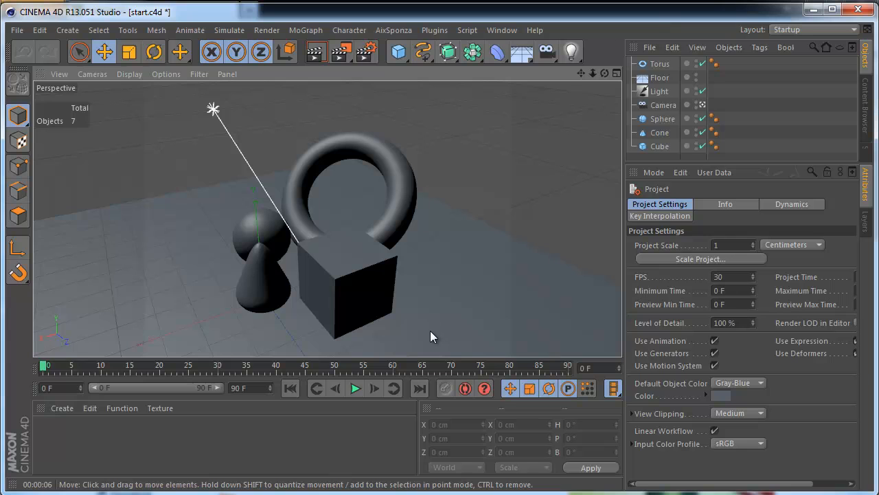
pyautogui.moveTo(423, 165)
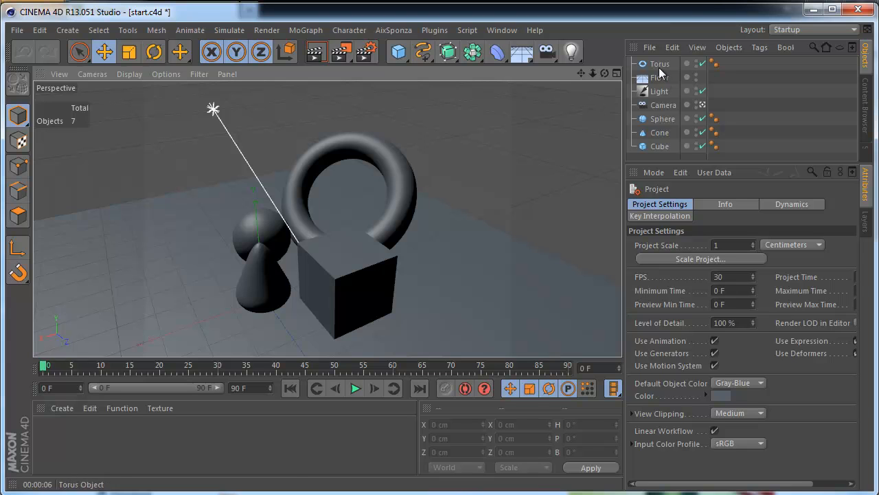
pyautogui.moveTo(502, 266)
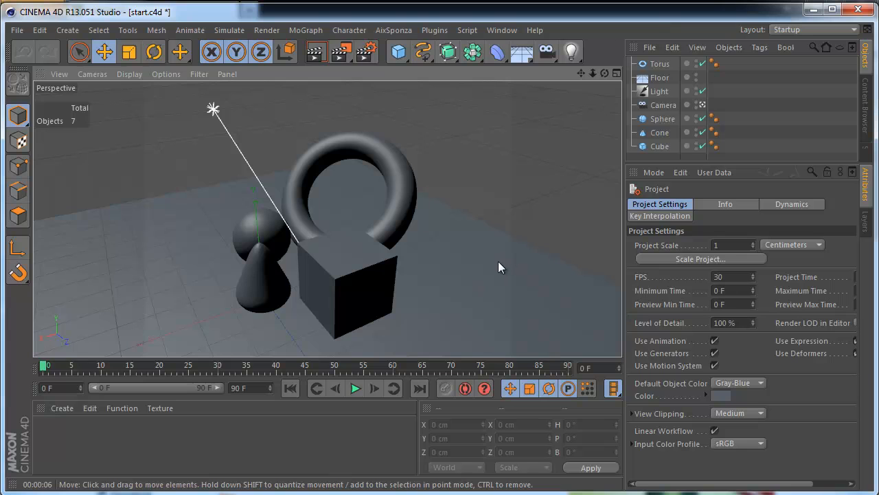
pyautogui.moveTo(474, 352)
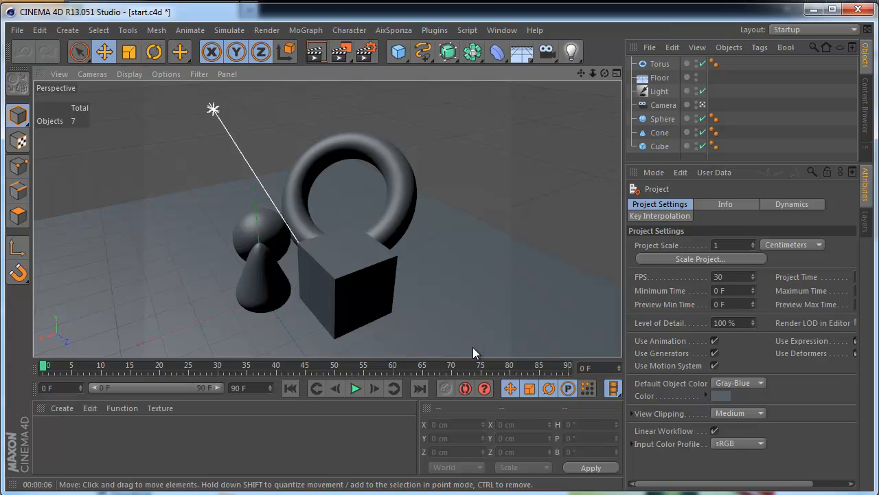
pyautogui.moveTo(478, 359)
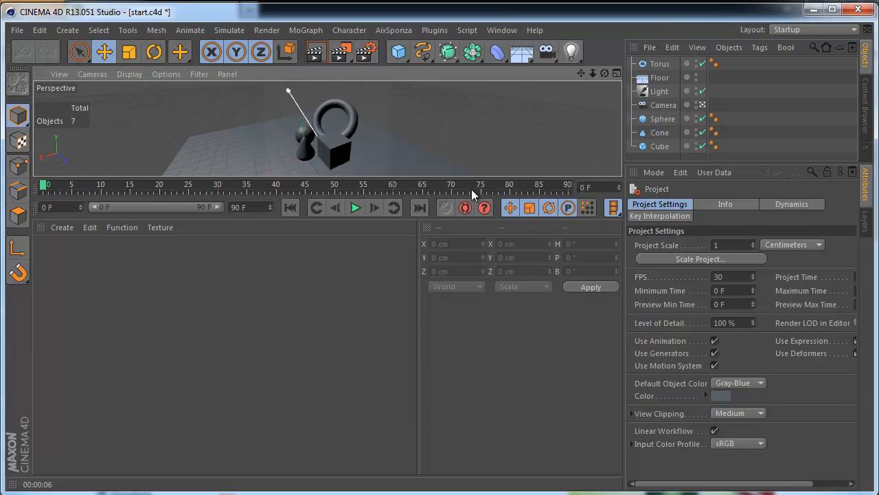
# - Create a Sketch Material via Create > Shader, inspect it in the Material Editor, and close it
pyautogui.click(62, 227)
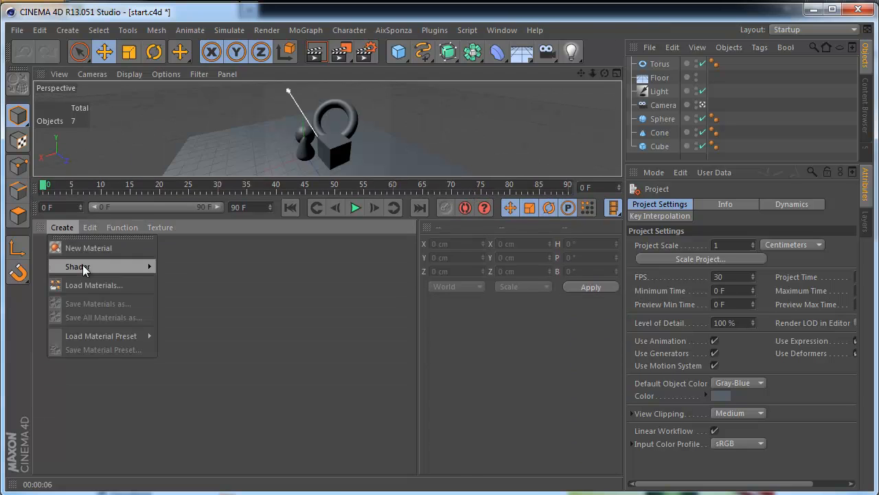
pyautogui.click(88, 247)
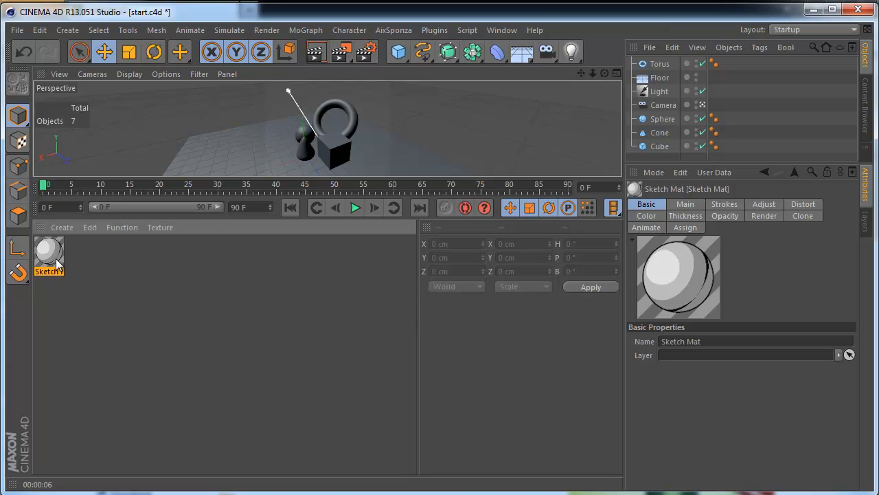
pyautogui.doubleClick(49, 253)
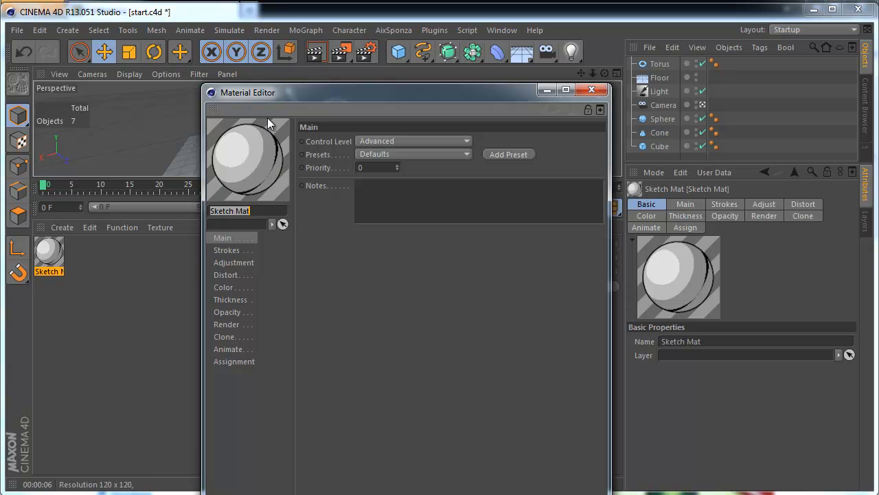
pyautogui.click(591, 89)
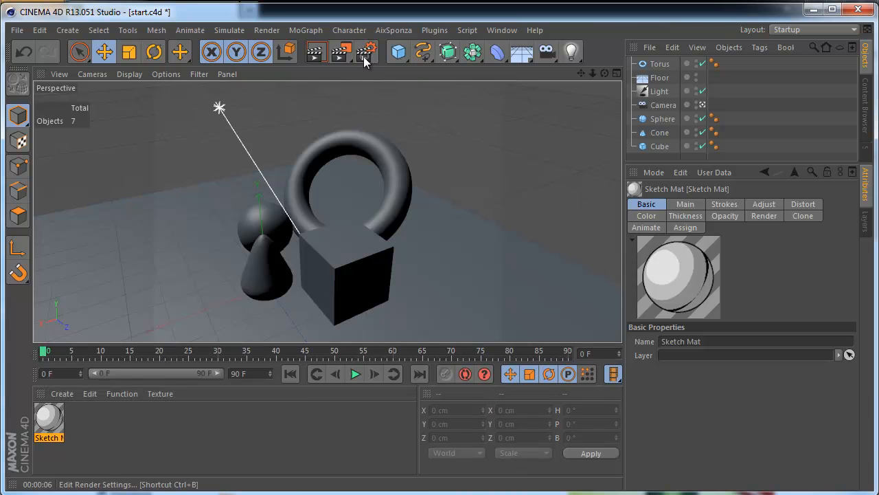
# - Bring up Render Settings and select the Sketch and Toon effect entry
pyautogui.click(366, 52)
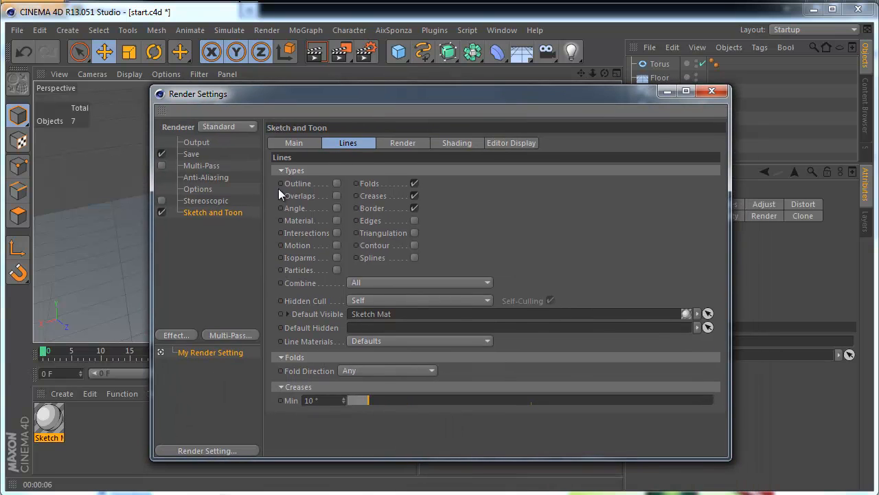
pyautogui.moveTo(171, 220)
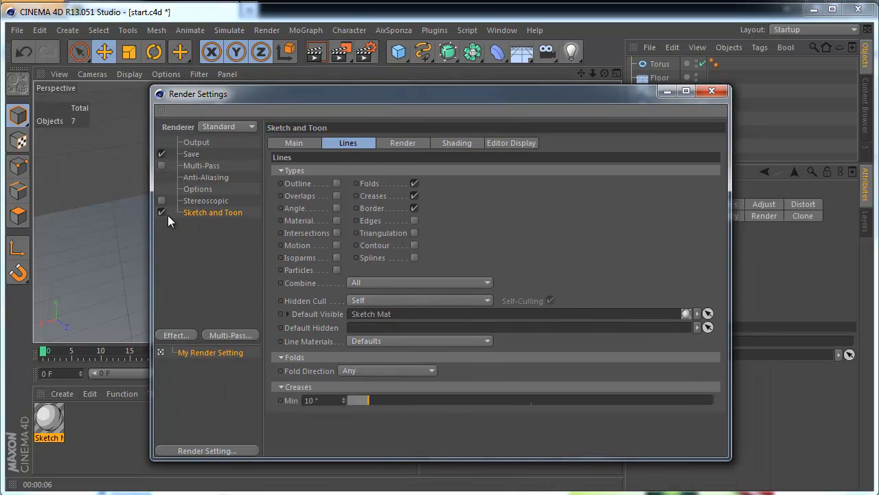
pyautogui.moveTo(195, 221)
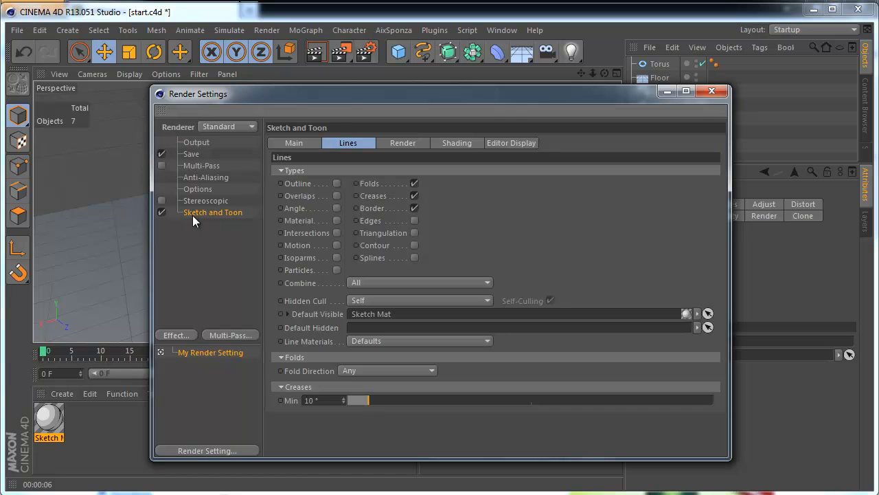
pyautogui.moveTo(195, 206)
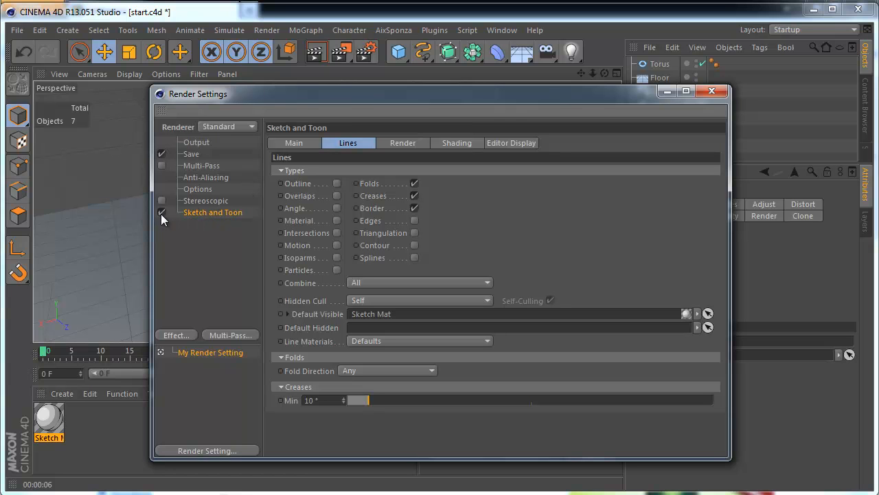
pyautogui.click(162, 212)
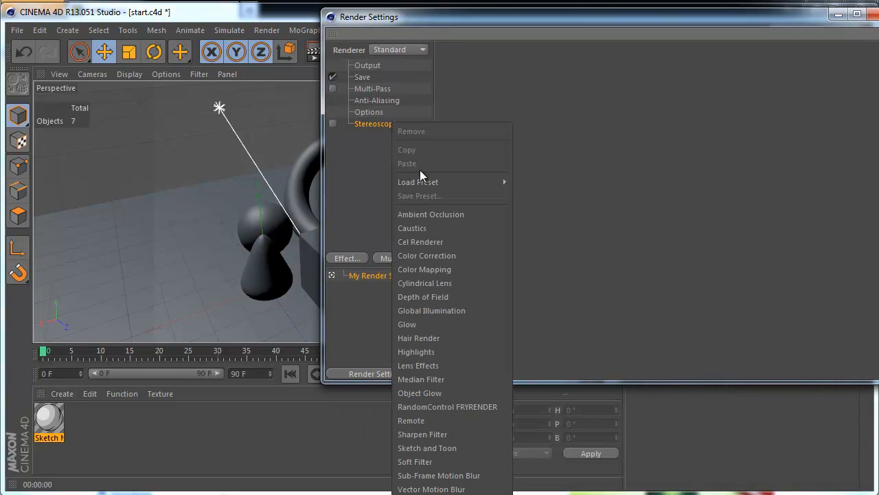
pyautogui.moveTo(423, 434)
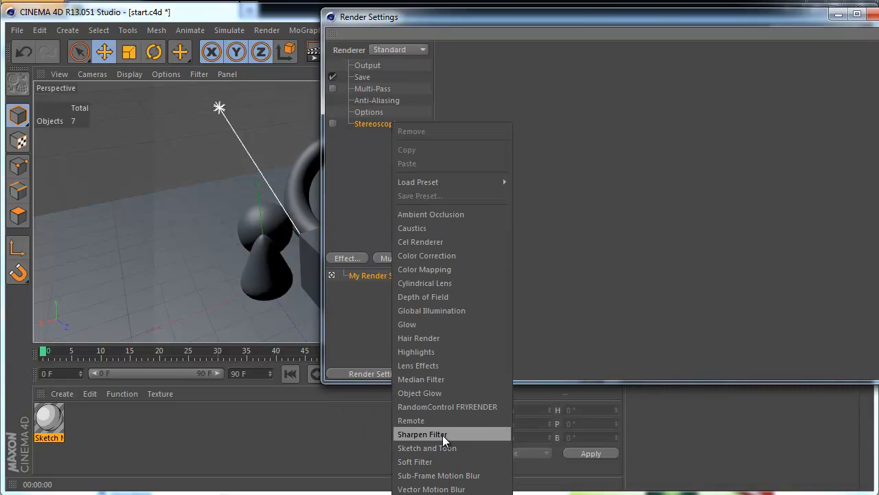
# - Add Sketch and Toon from the Effect list so the scene renders with outlines
pyautogui.click(426, 448)
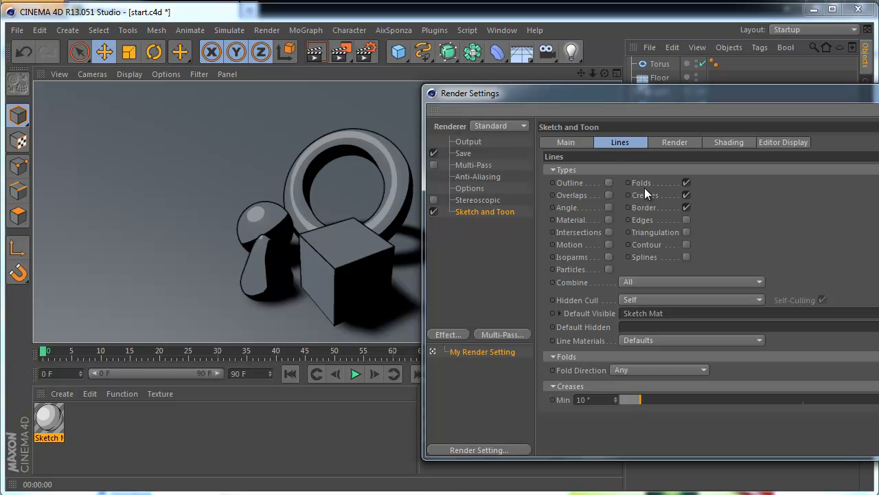
pyautogui.moveTo(598, 156)
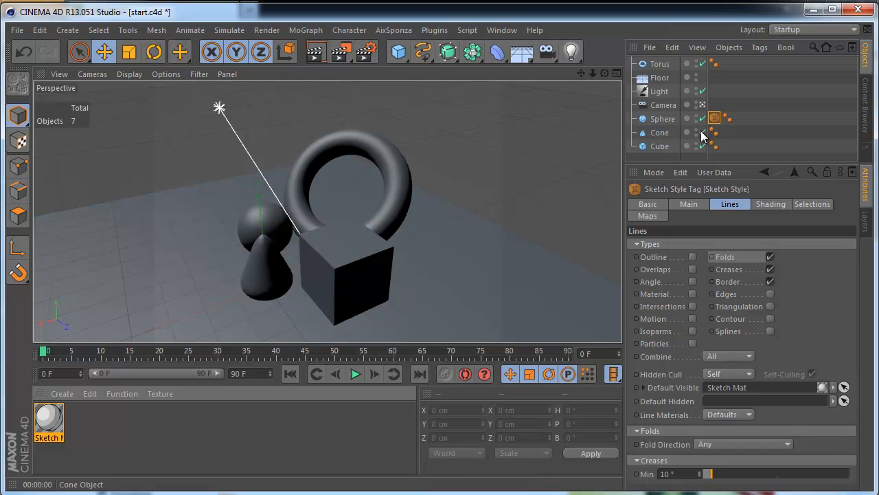
pyautogui.moveTo(714, 118)
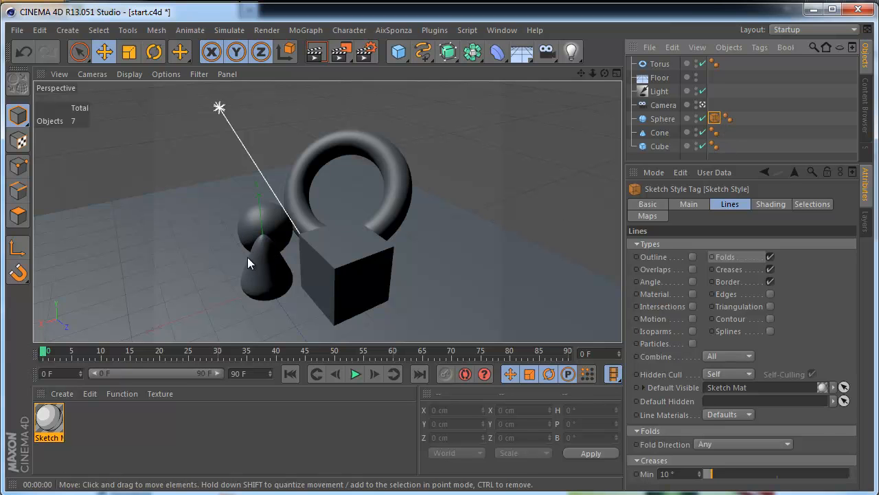
pyautogui.moveTo(287, 342)
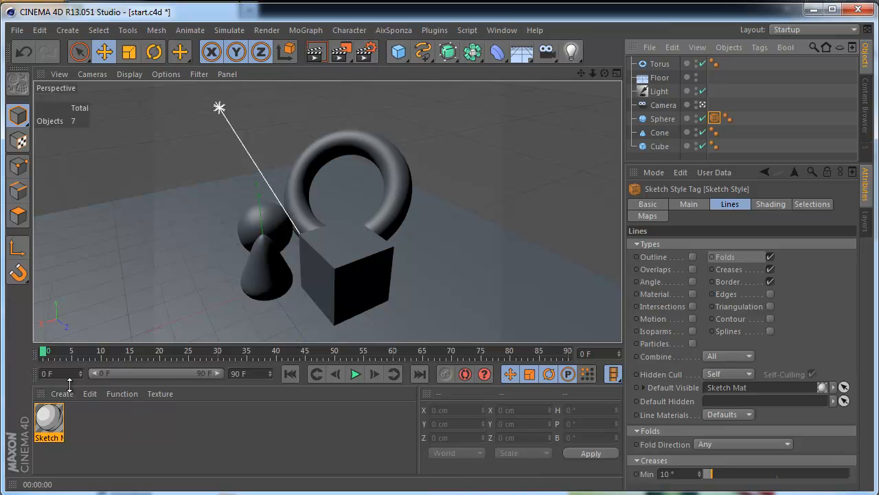
pyautogui.moveTo(68, 401)
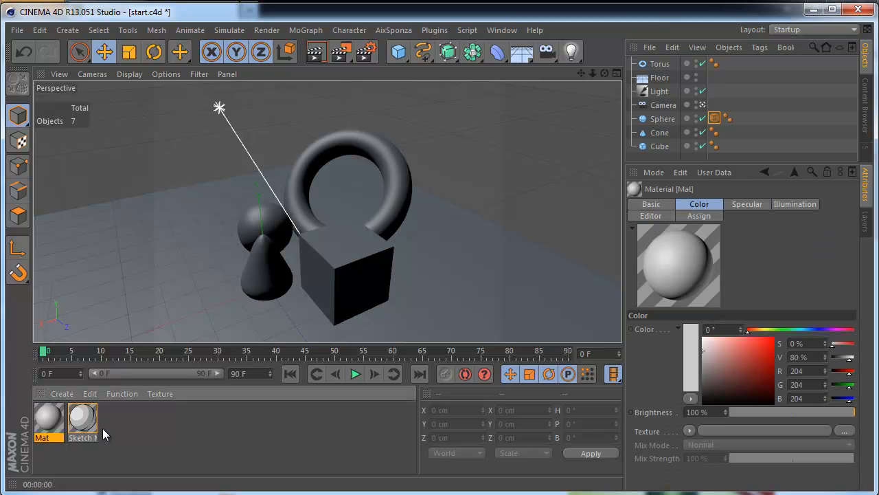
# - Edit Mat to use luminance only with a Sketch Cel shader as its texture
pyautogui.doubleClick(48, 419)
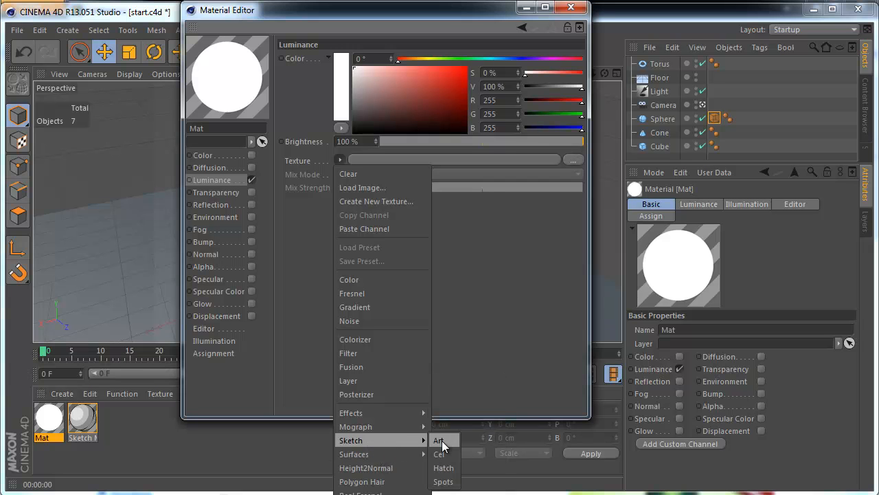
pyautogui.moveTo(445, 481)
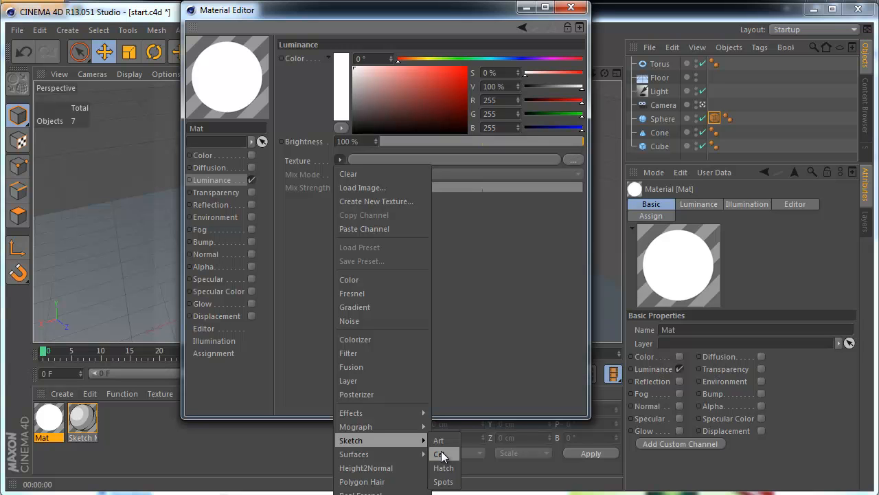
pyautogui.moveTo(444, 467)
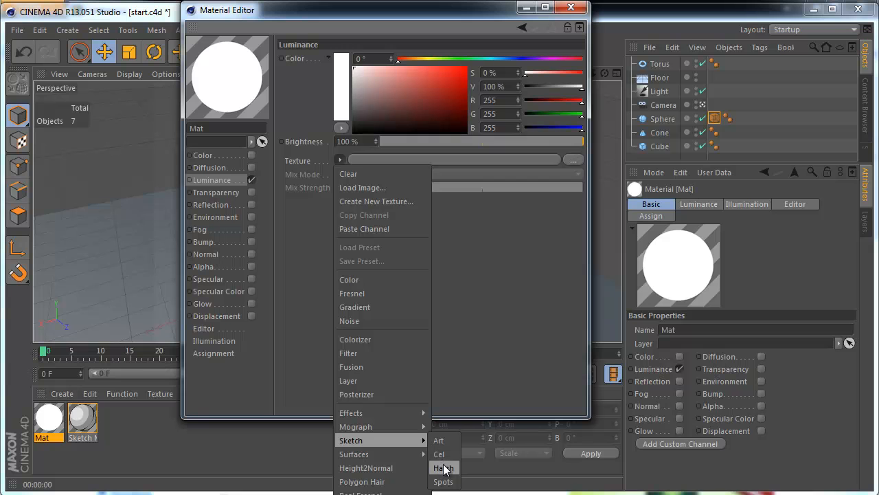
pyautogui.moveTo(445, 470)
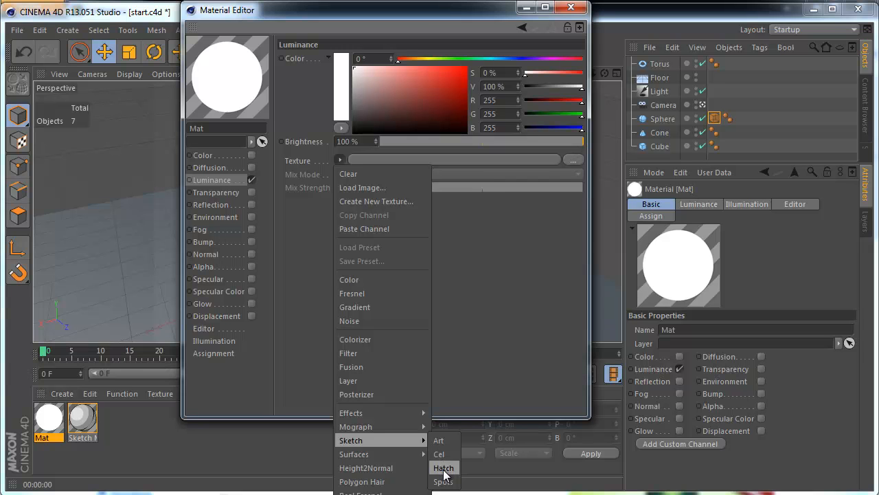
pyautogui.moveTo(445, 474)
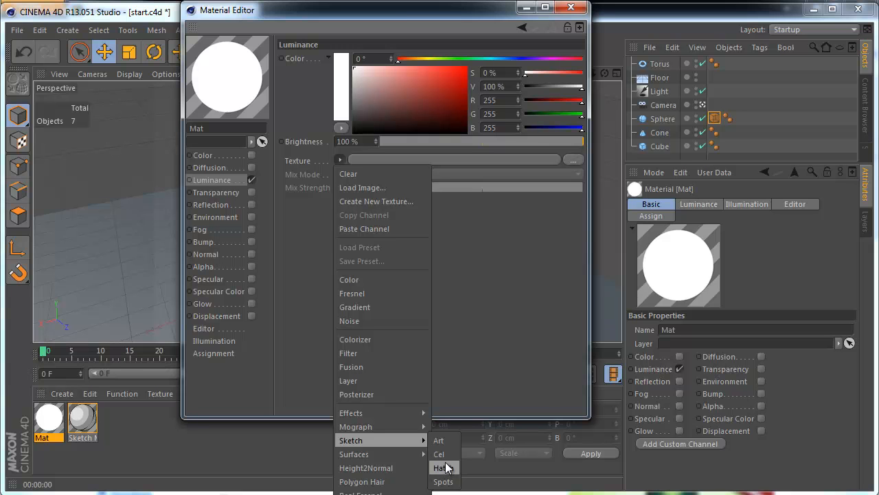
pyautogui.click(439, 454)
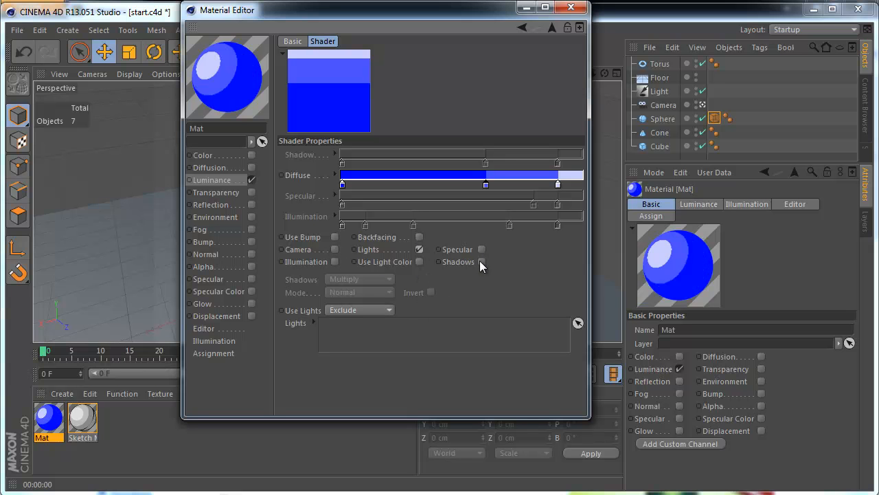
# - Enable Specular and Shadows in the Cel shader for the blue diffuse material
pyautogui.click(481, 261)
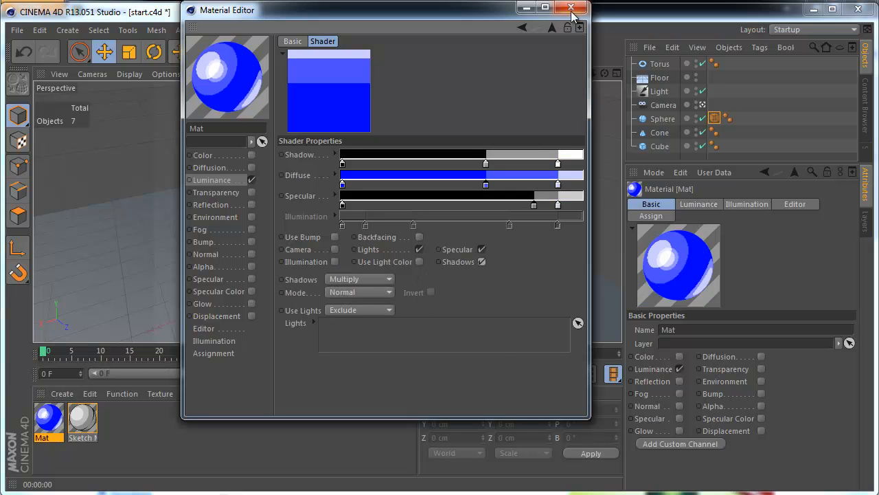
pyautogui.click(574, 10)
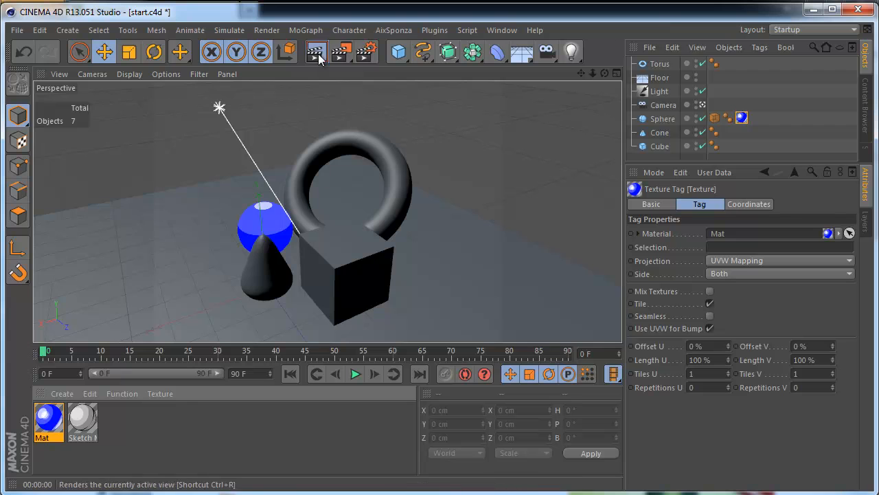
# - Render the view (Ctrl+R) showing the blue cel-shaded, outlined sphere
pyautogui.click(316, 53)
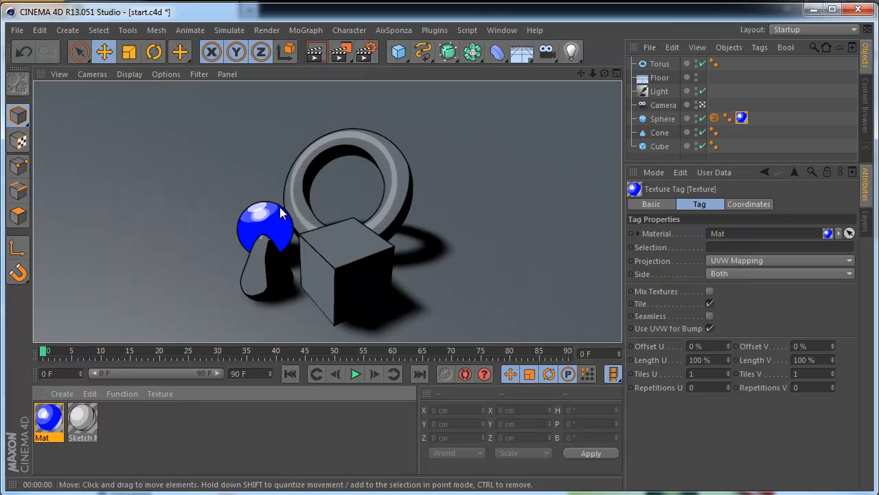
pyautogui.moveTo(217, 269)
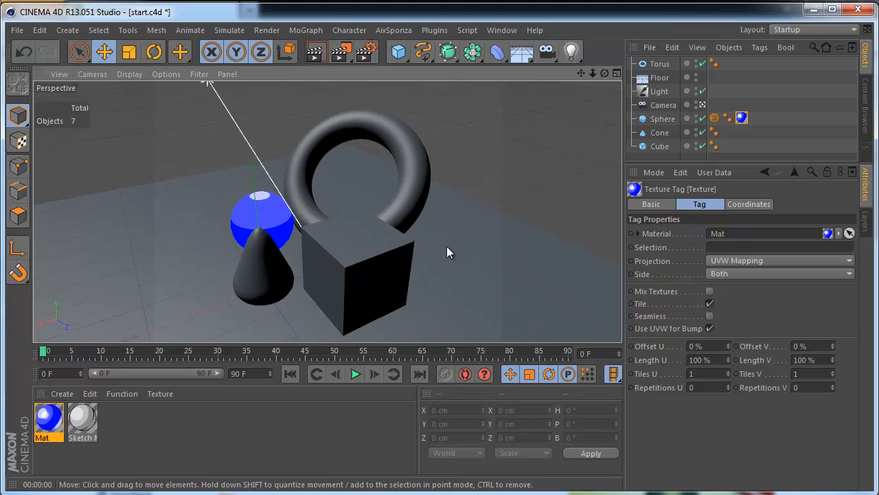
pyautogui.moveTo(440, 242)
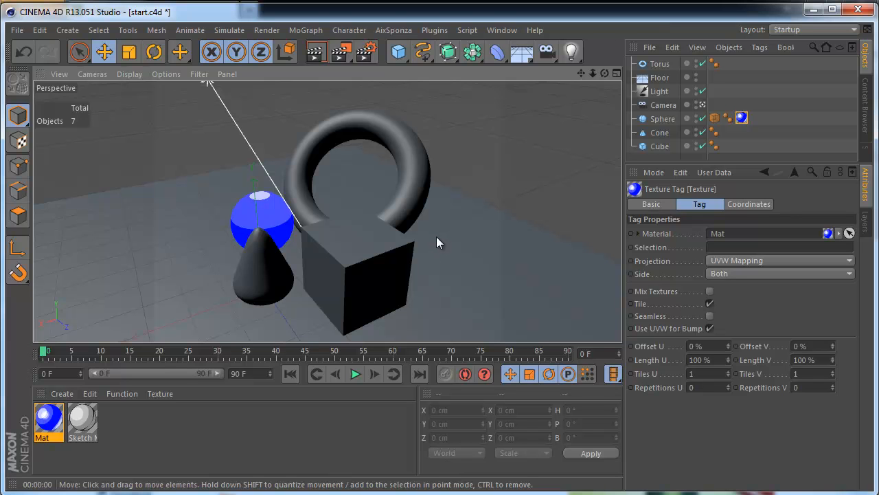
pyautogui.moveTo(452, 210)
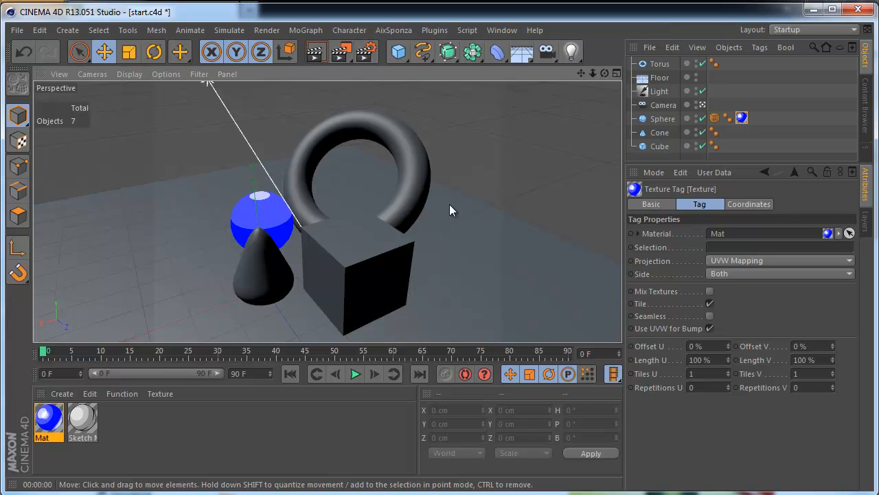